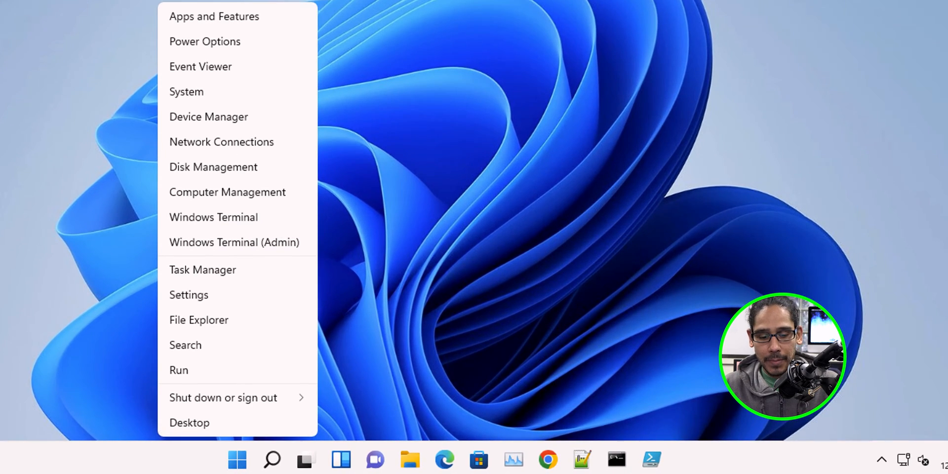
Bring up the Run box with netplwiz entered as the program to launch.
{"action": "left_click", "coordinate": [179, 370]}
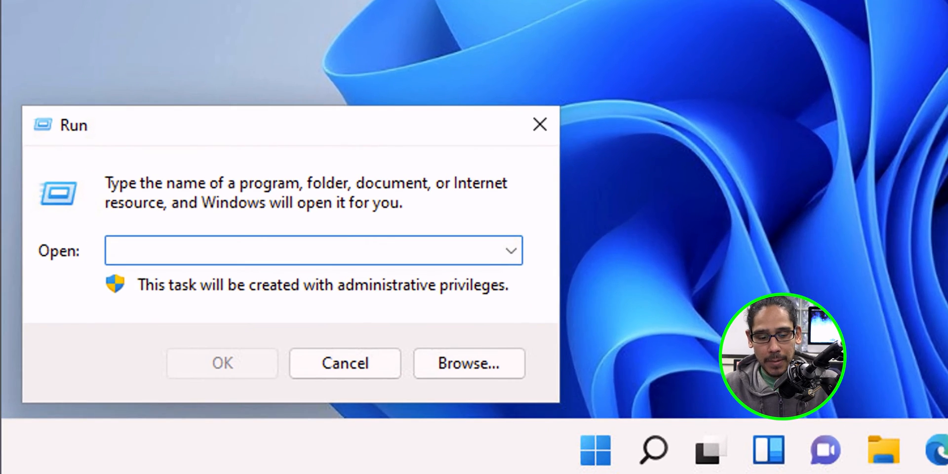
{"action": "type", "text": "netplwiz"}
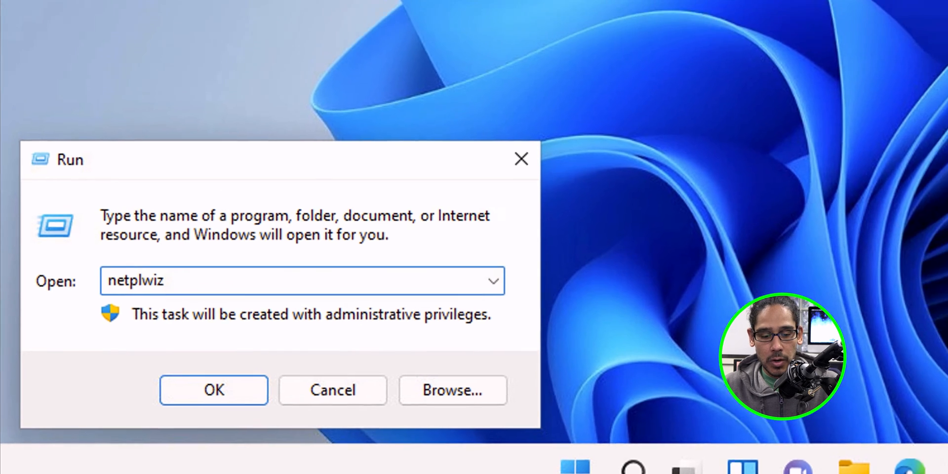
Launch netplwiz and, under Advanced, require users to press Ctrl+Alt+Delete before signing in.
{"action": "left_click", "coordinate": [214, 391]}
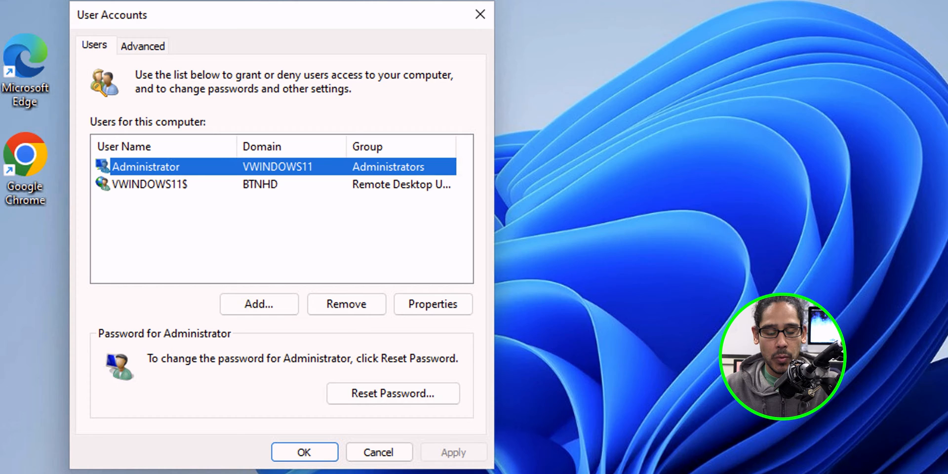
{"action": "left_click", "coordinate": [142, 45]}
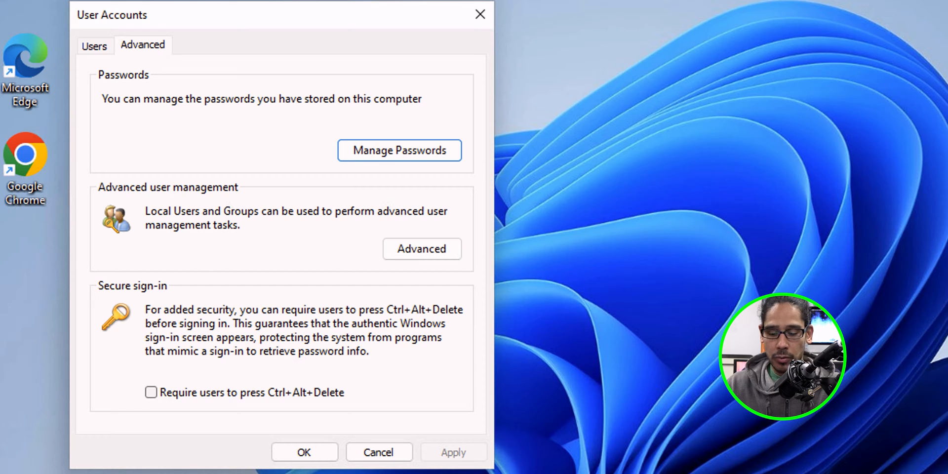
{"action": "left_click", "coordinate": [153, 392]}
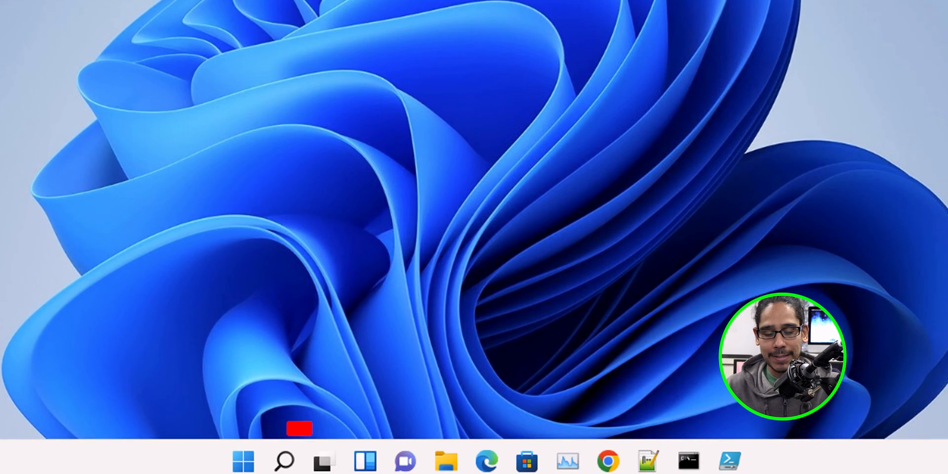
Lock the PC from the Start account menu, then unlock it with Ctrl+Alt+Delete.
{"action": "left_click", "coordinate": [243, 461]}
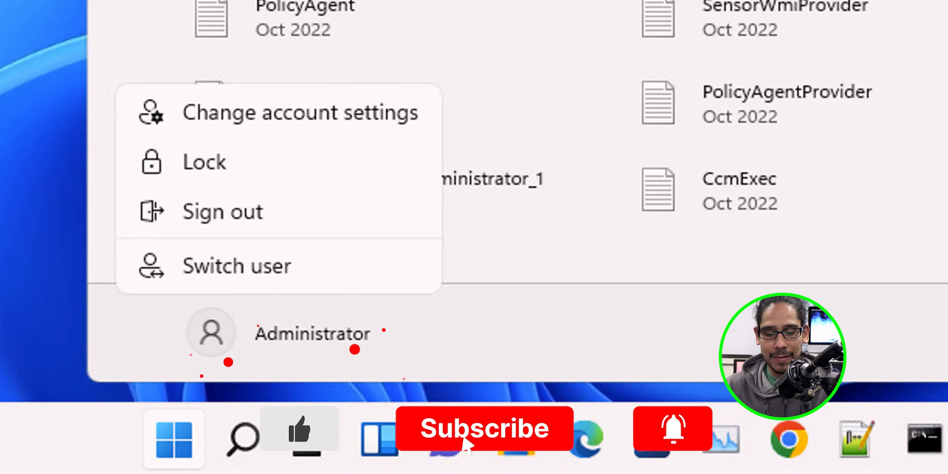
{"action": "left_click", "coordinate": [204, 161]}
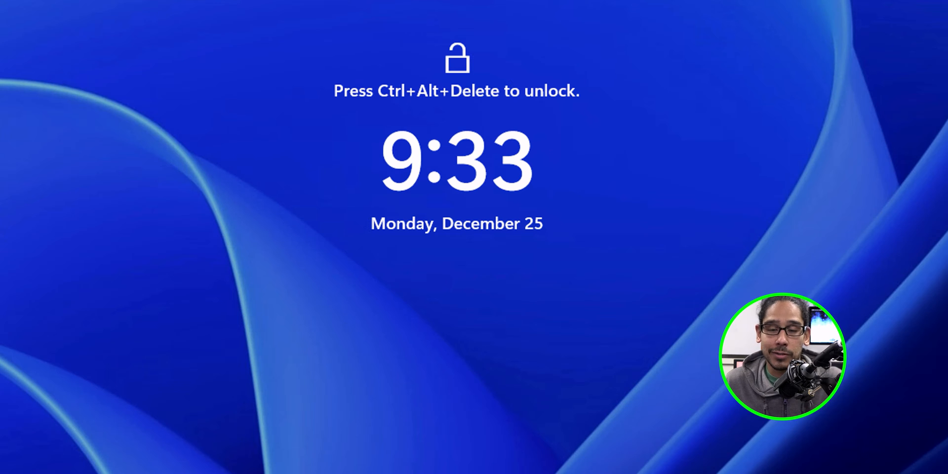
{"action": "key", "text": "ctrl+alt+delete"}
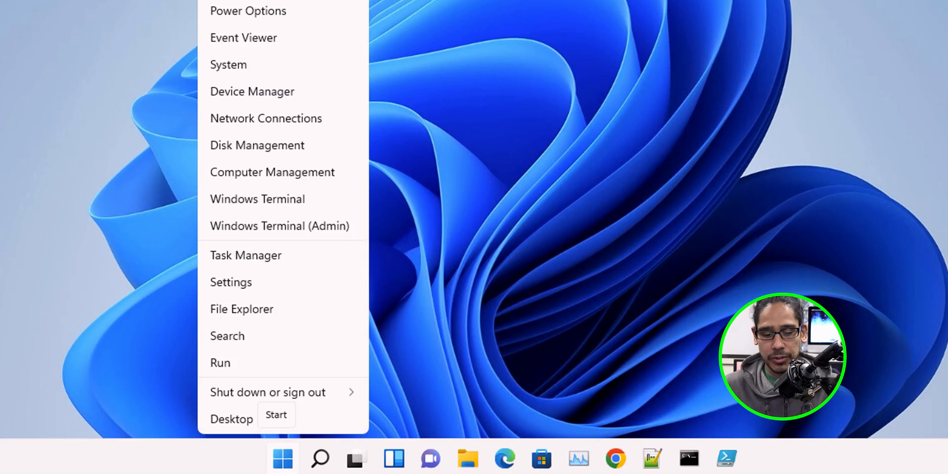
Bring up the Run box to launch regedit.
{"action": "left_click", "coordinate": [221, 362]}
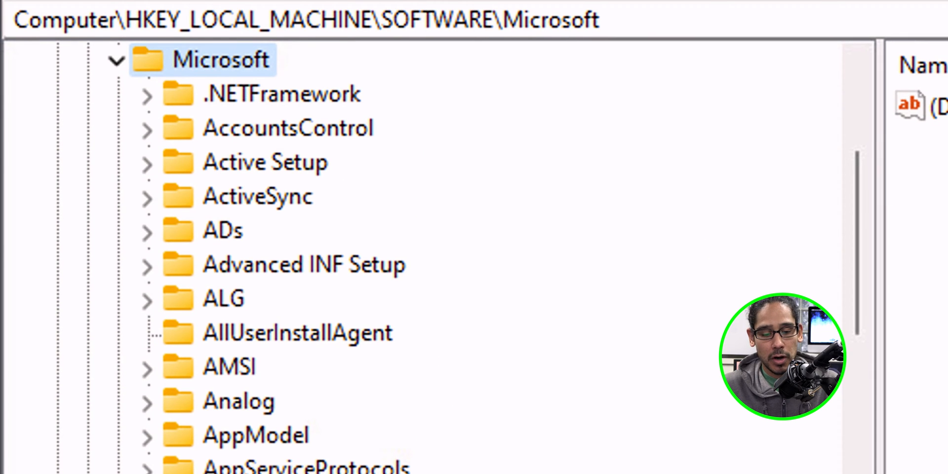
Navigate Windows NT > CurrentVersion > Winlogon and select the DisableCAD value.
{"action": "left_click", "coordinate": [268, 401]}
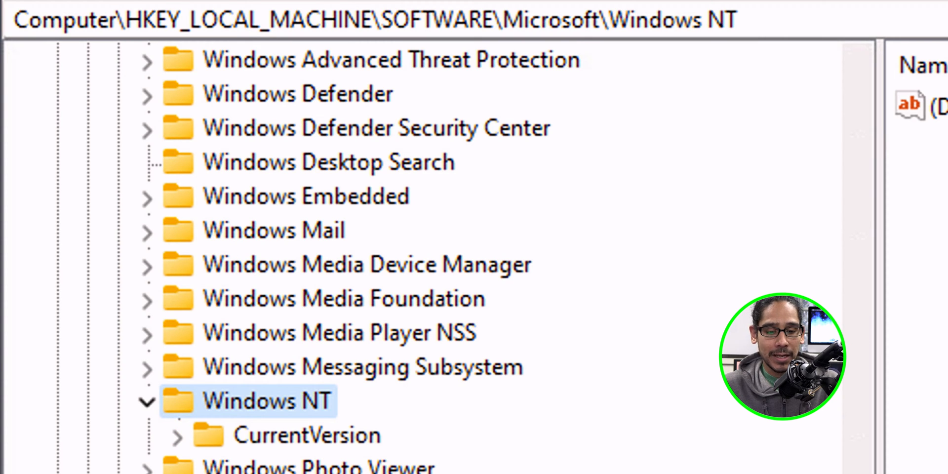
{"action": "double_click", "coordinate": [308, 434]}
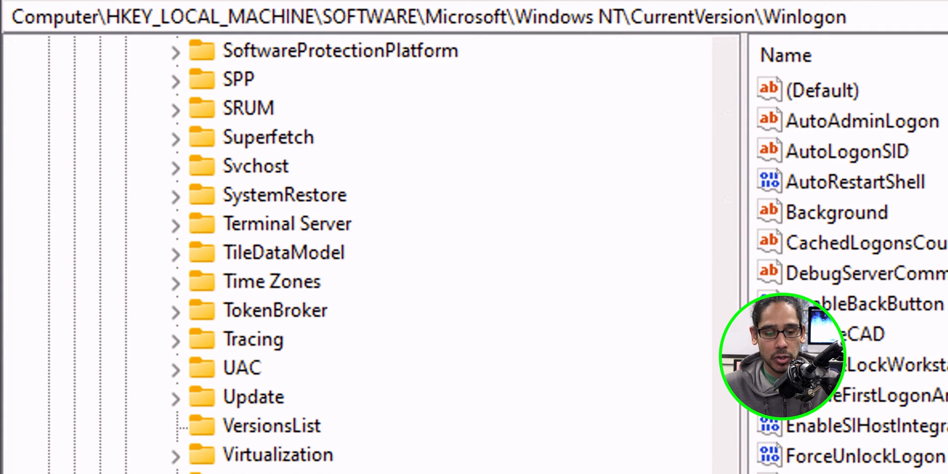
{"action": "left_click", "coordinate": [176, 185]}
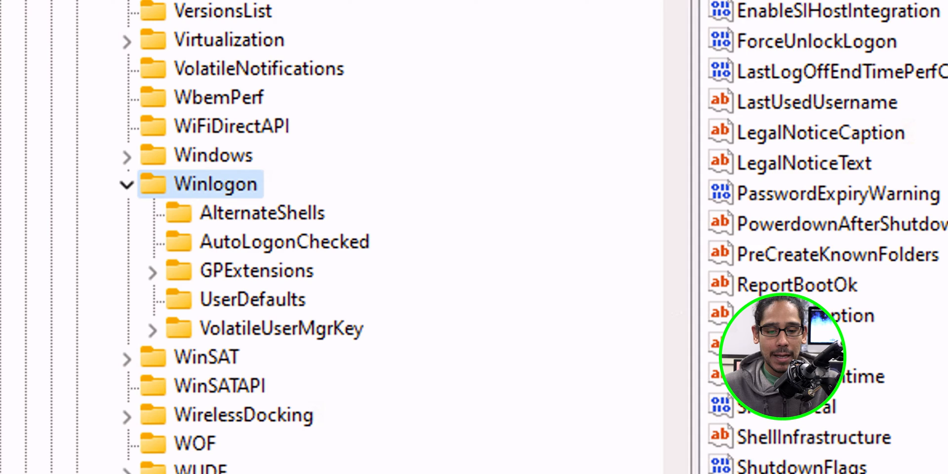
{"action": "left_click", "coordinate": [214, 184]}
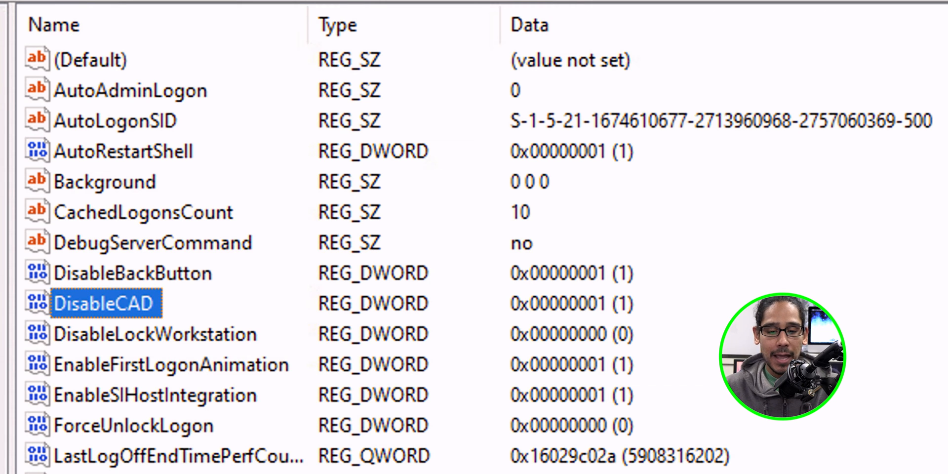
Edit DisableCAD and set its value data to 0.
{"action": "double_click", "coordinate": [104, 304]}
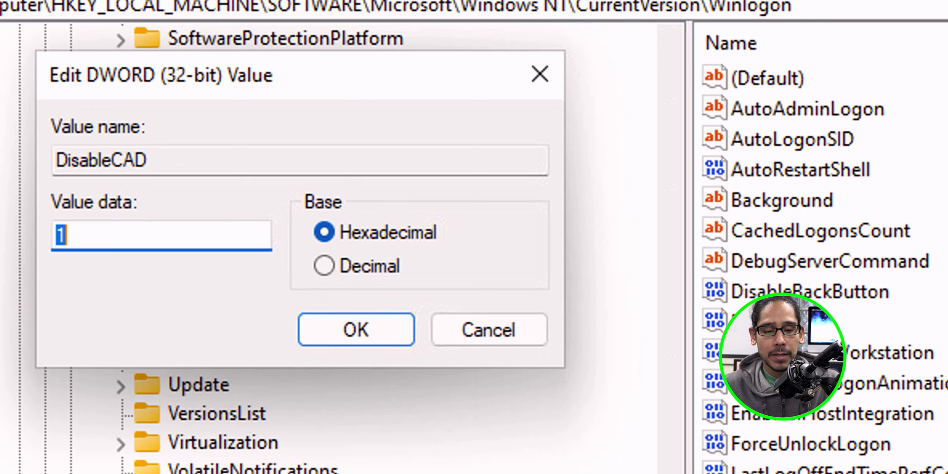
{"action": "type", "text": "0"}
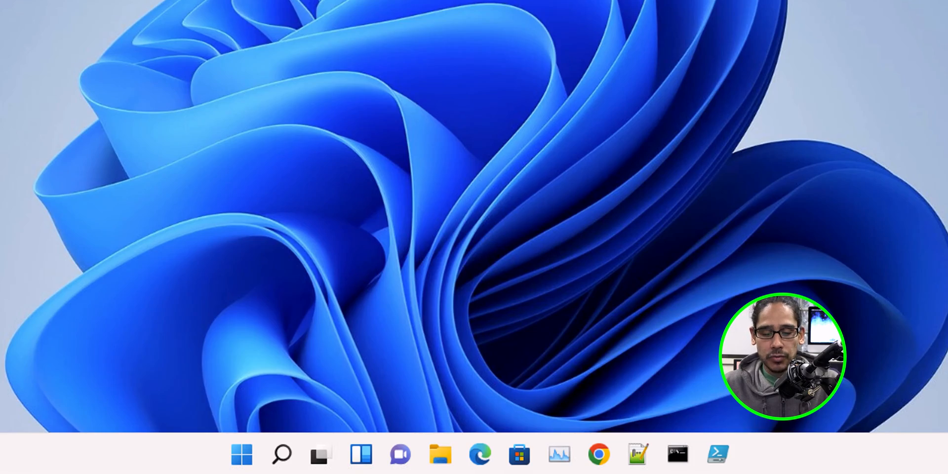
Launch the Local Security Policy console via Run with secpol.msc.
{"action": "right_click", "coordinate": [241, 455]}
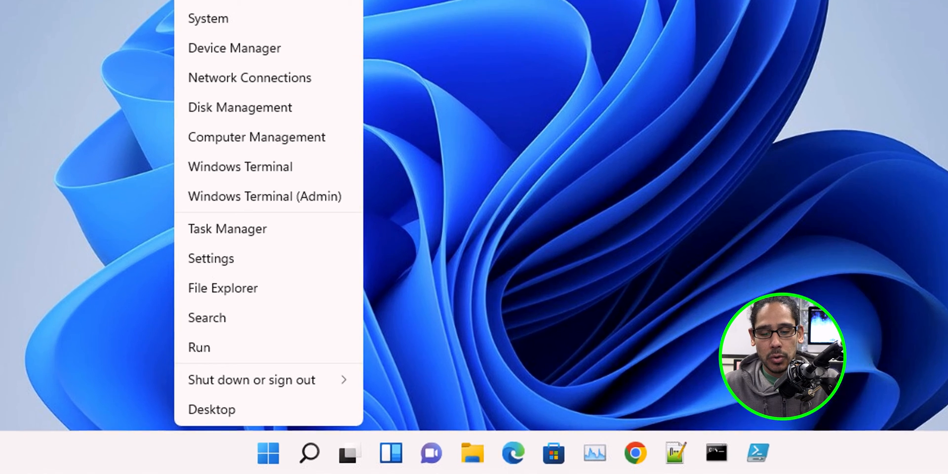
{"action": "left_click", "coordinate": [199, 347]}
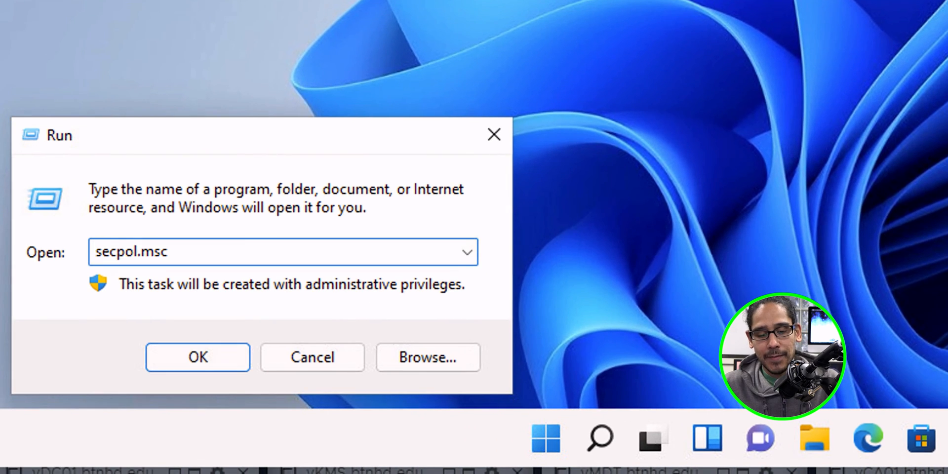
{"action": "left_click", "coordinate": [198, 356]}
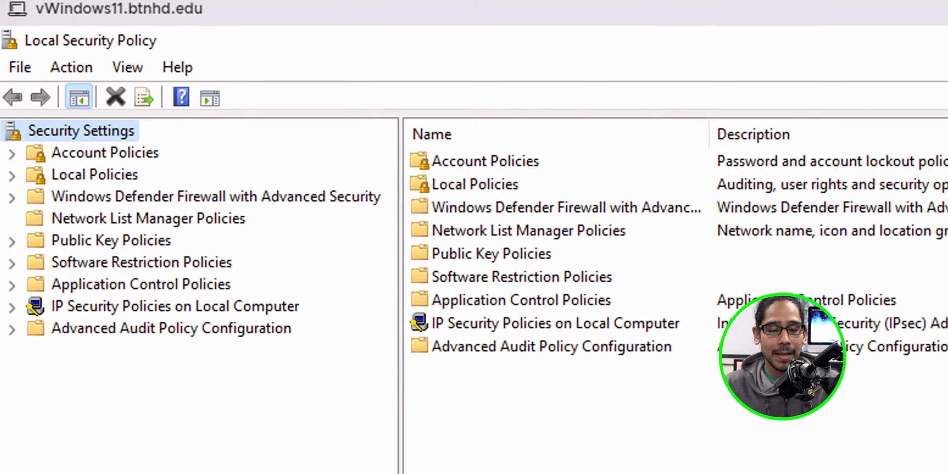
Under Local Policies > Security Options, bring up 'Interactive logon: Do not require CTRL+ALT+DEL' properties.
{"action": "left_click", "coordinate": [12, 174]}
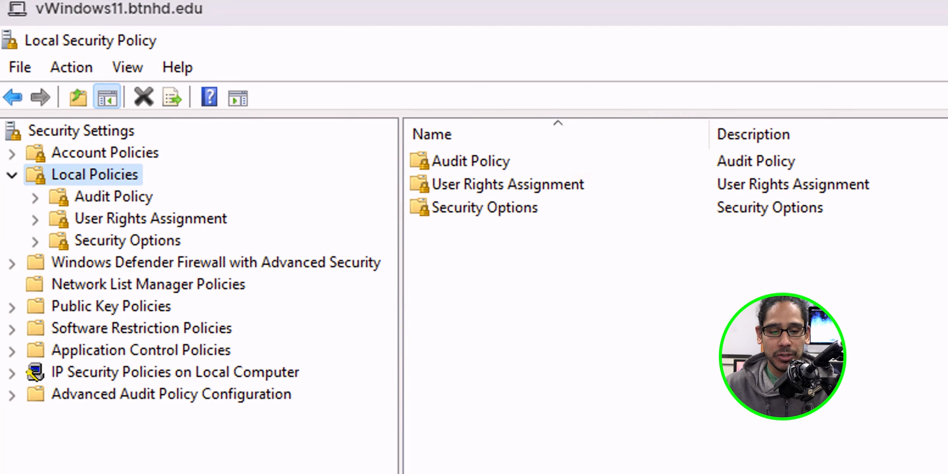
{"action": "left_click", "coordinate": [128, 240]}
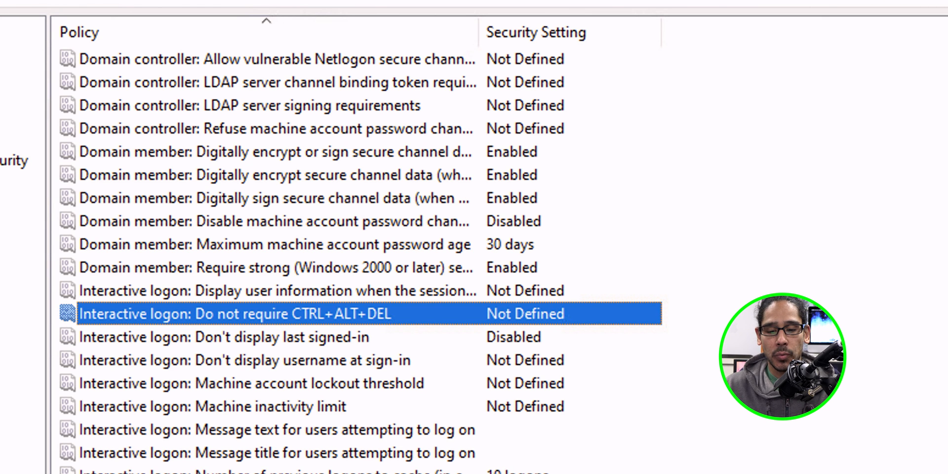
{"action": "double_click", "coordinate": [234, 313]}
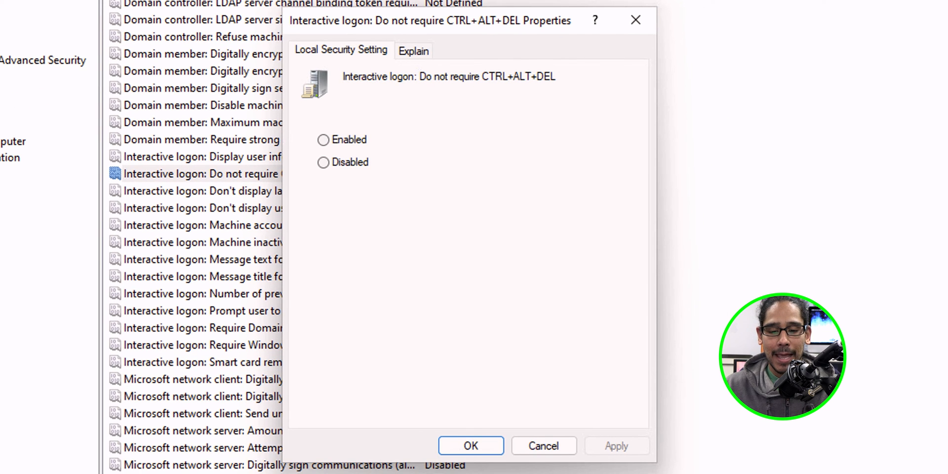